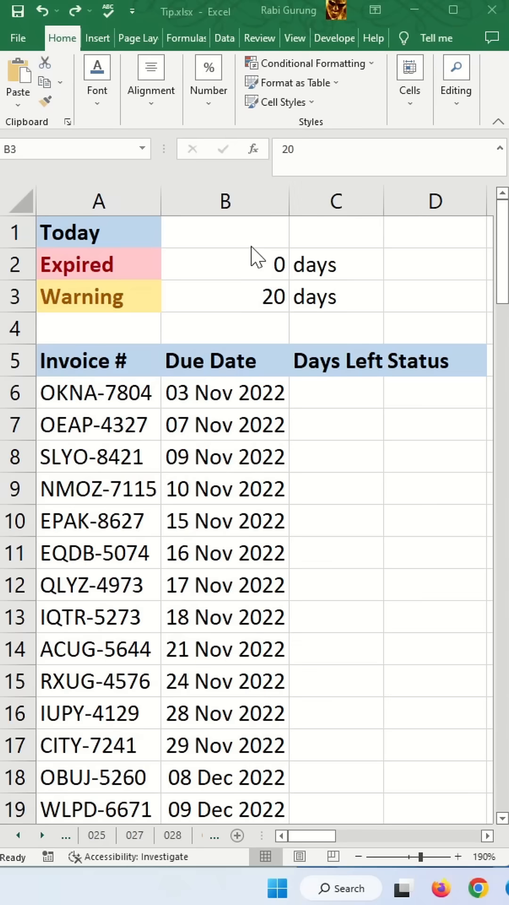
Enter =TODAY() in B1 and compute Days Left in C6 as due date minus $B$1.
{"action": "type", "text": "=toda"}
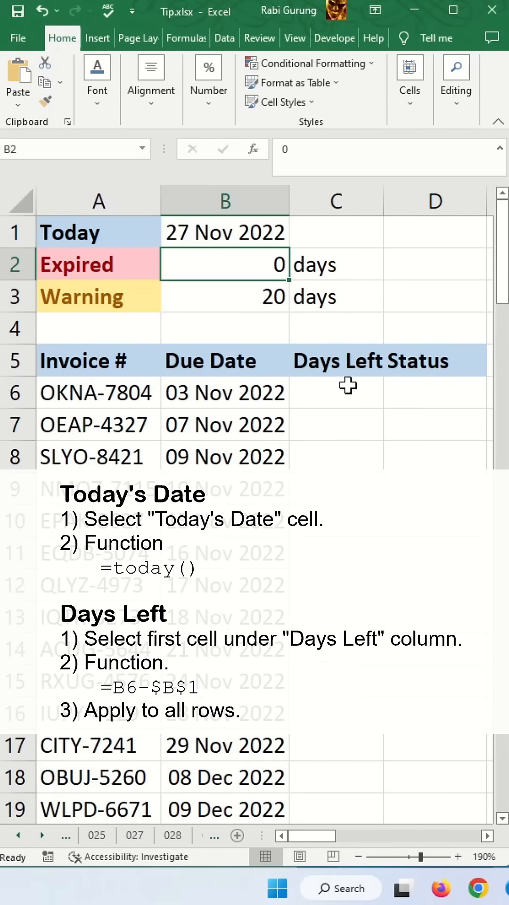
{"action": "left_click", "coordinate": [225, 392]}
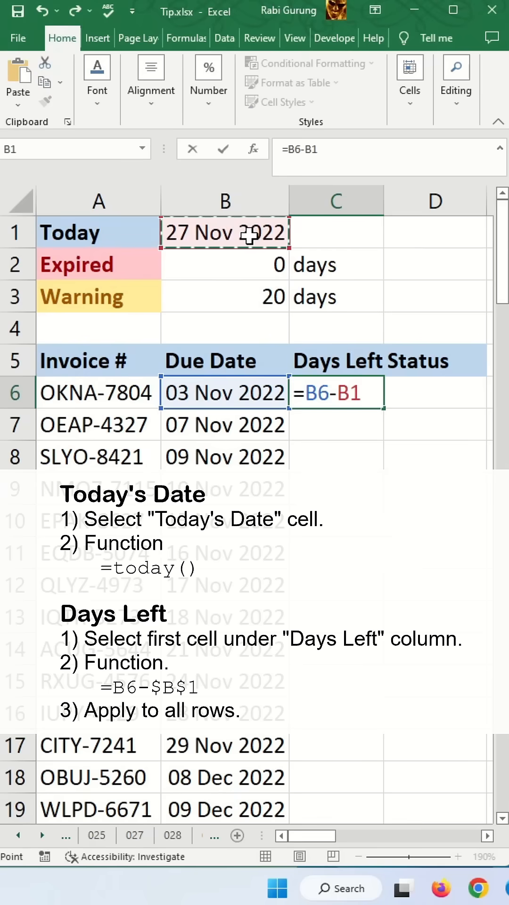
{"action": "key", "text": "enter"}
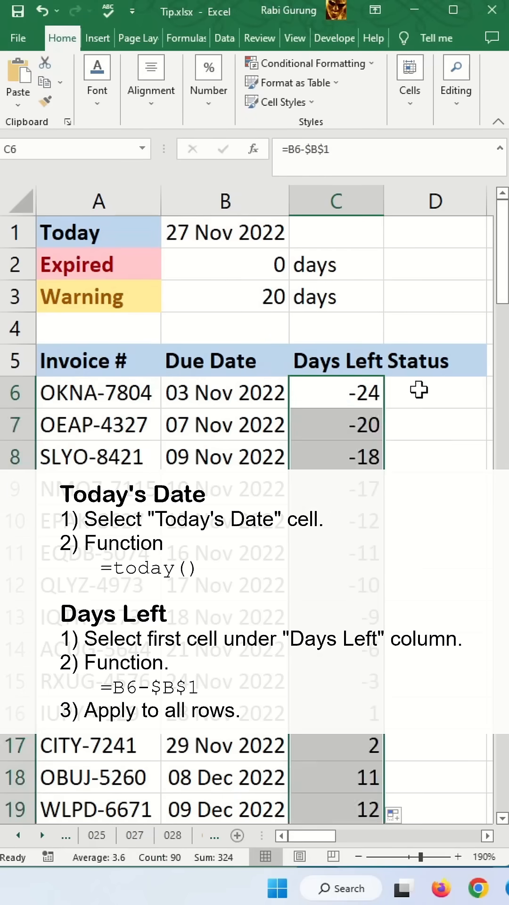
Start the D6 IF formula testing C6 against the $B$2 threshold for "Expired".
{"action": "type", "text": "=IF("}
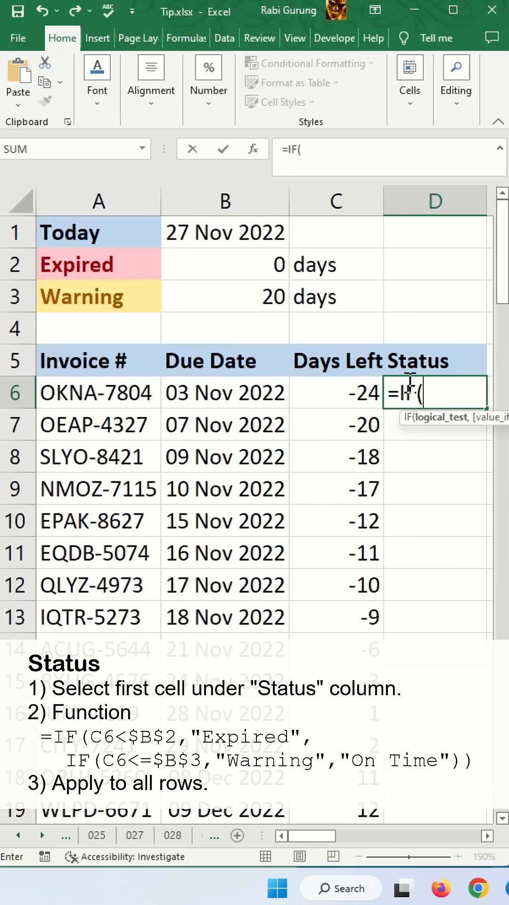
{"action": "left_click", "coordinate": [337, 393]}
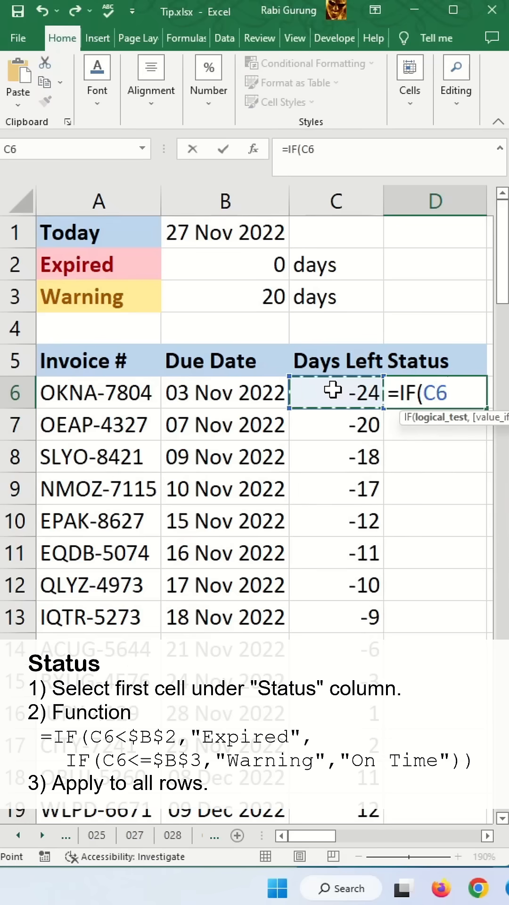
{"action": "left_click", "coordinate": [225, 265]}
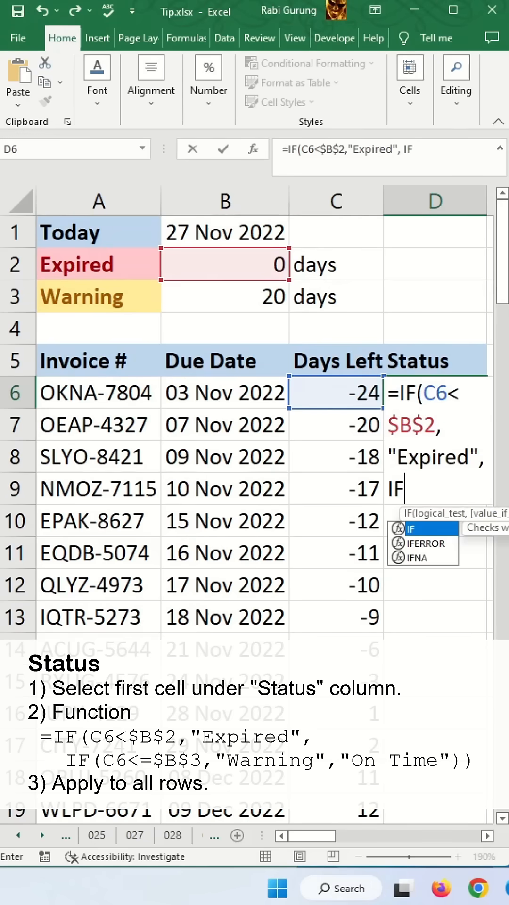
{"action": "type", "text": "("}
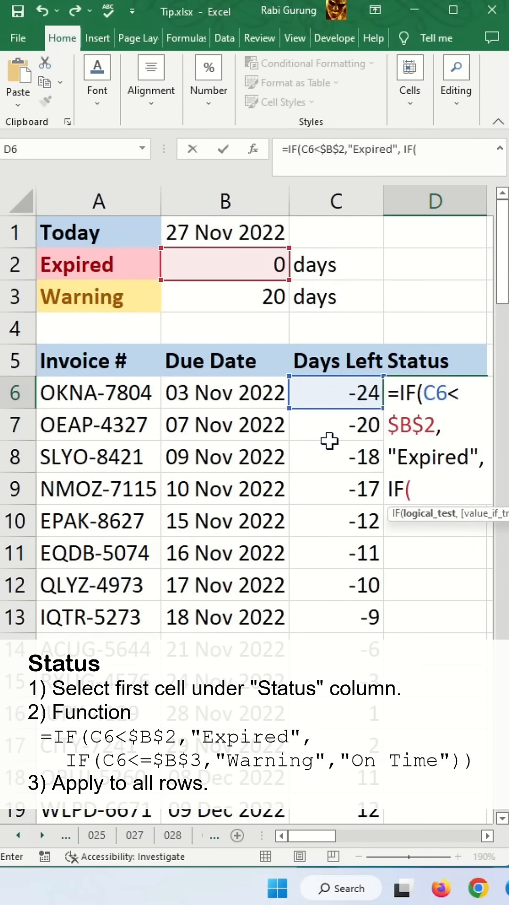
Nest the inner IF comparing C6 with $B$3 for "Warning", else "On Time".
{"action": "left_click", "coordinate": [334, 392]}
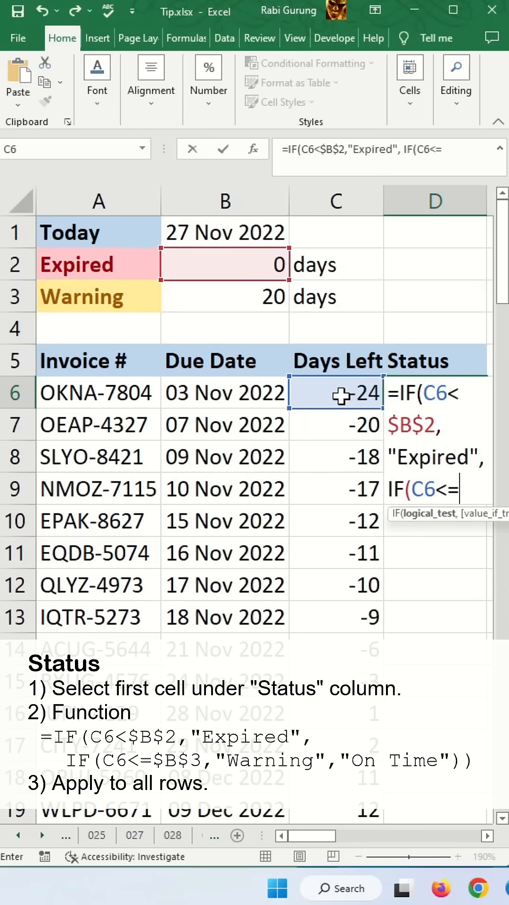
{"action": "left_click", "coordinate": [224, 295]}
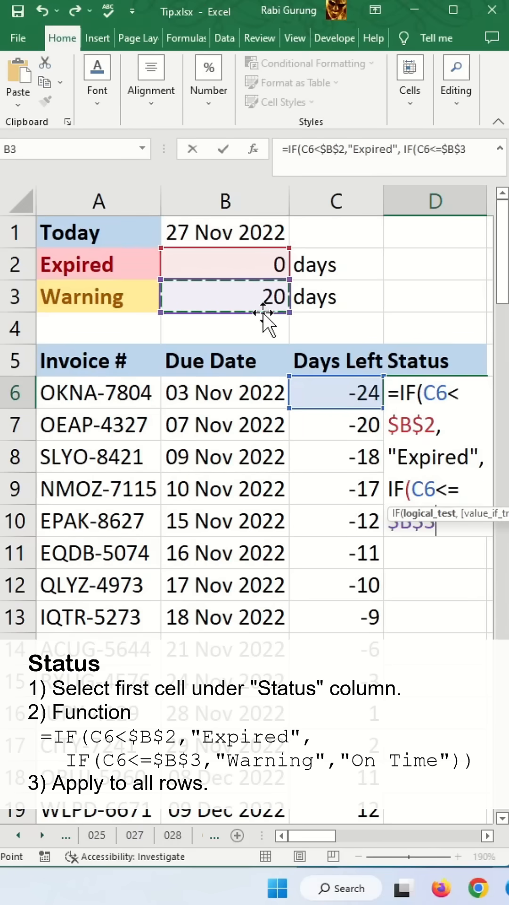
{"action": "type", "text": "$B$3,"}
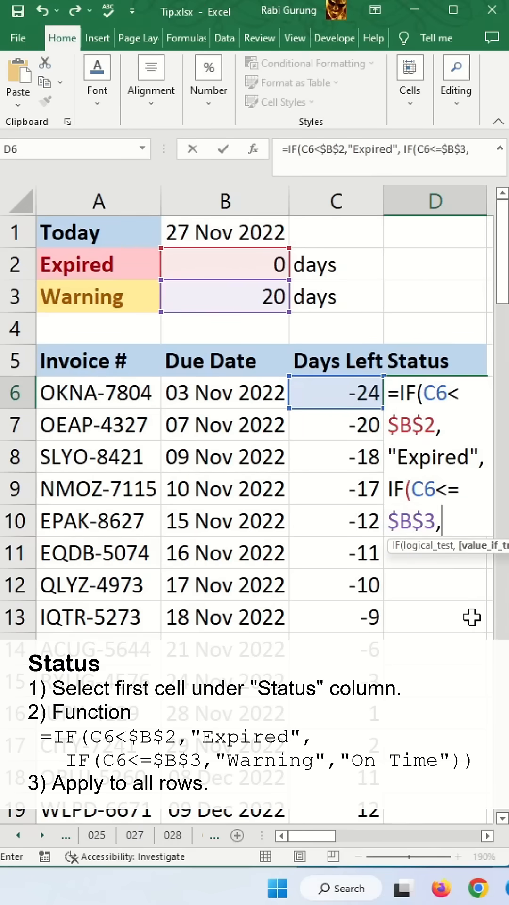
{"action": "type", "text": "\"Wari"}
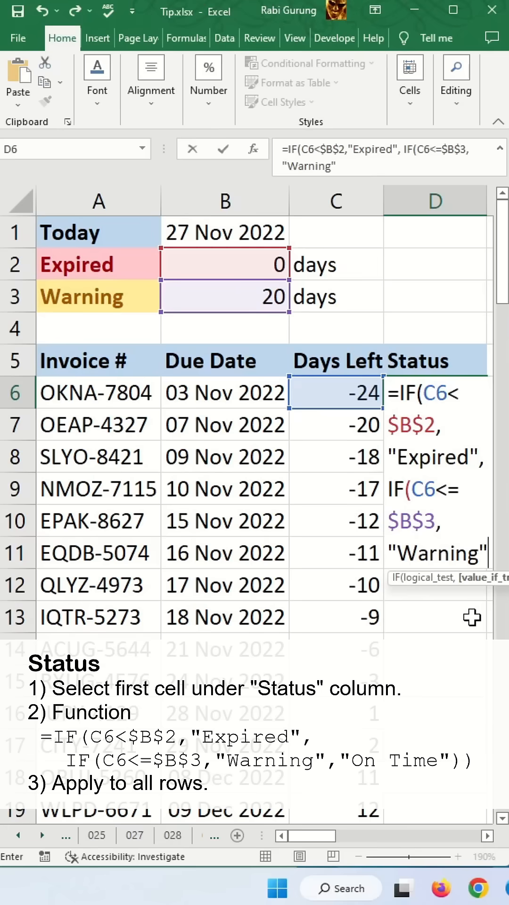
{"action": "type", "text": ",\"O"}
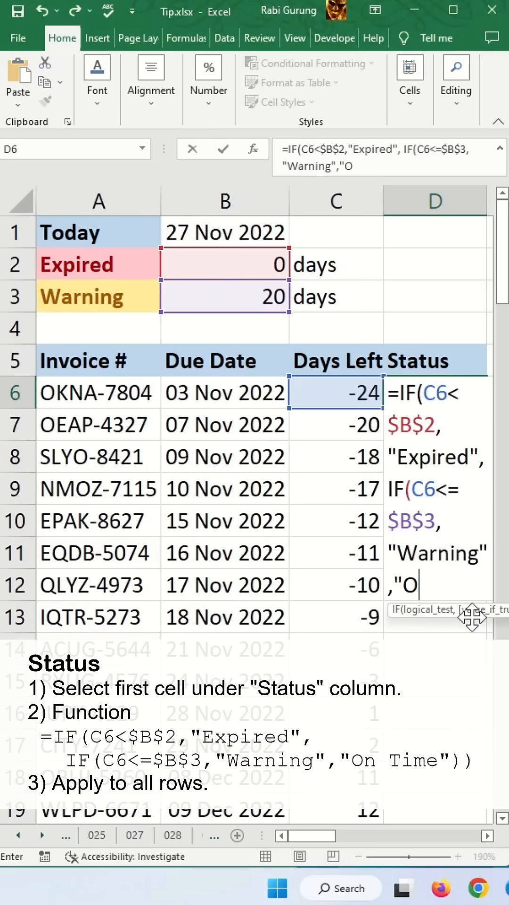